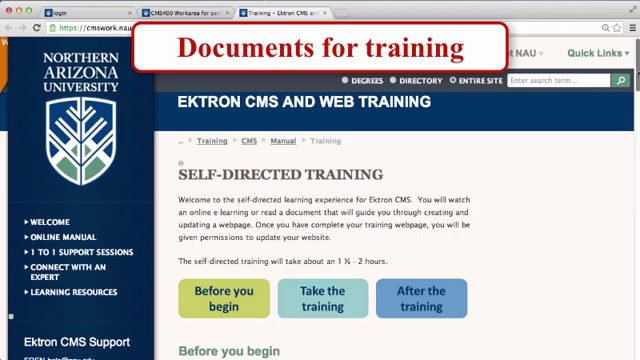
Step: Scroll the Self-Directed Training page to the Documents for training and after-training sections
scroll(down, 3)
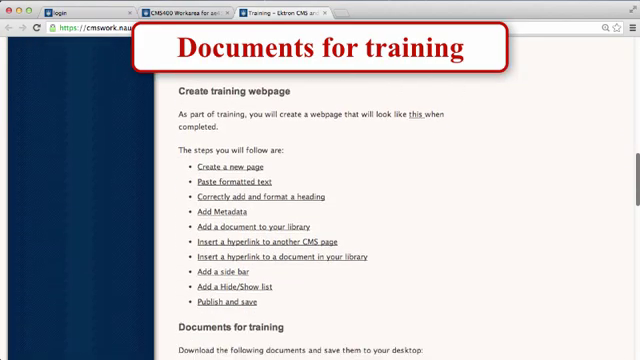
scroll(down, 3)
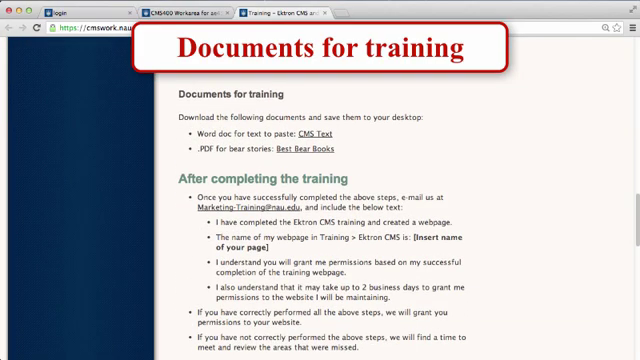
scroll(up, 3)
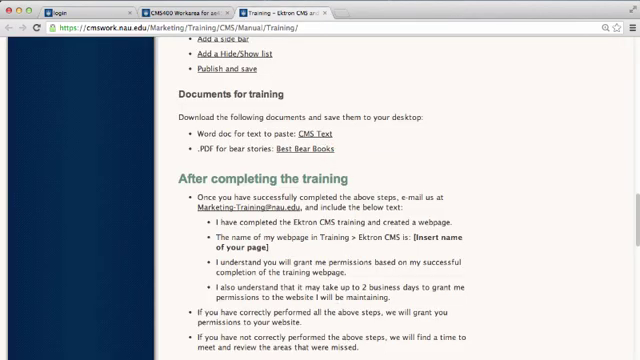
click(284, 132)
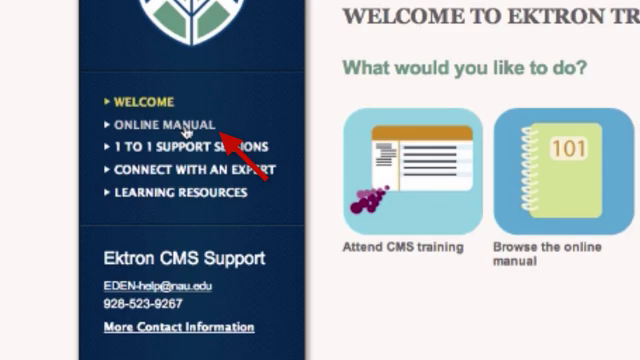
Step: View the Online Manual's Media > Image Size Index page and review its image size tables
click(160, 126)
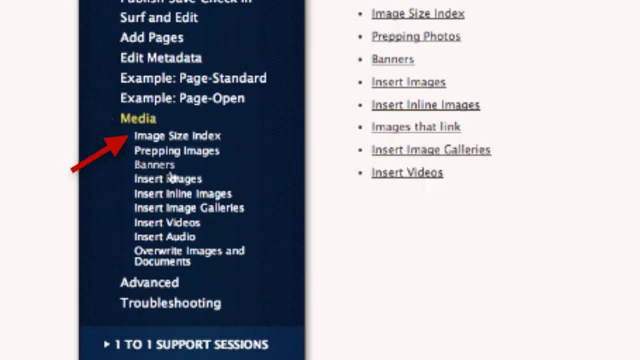
click(182, 136)
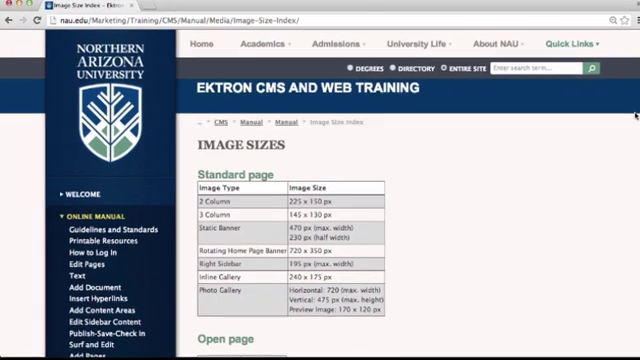
scroll(down, 3)
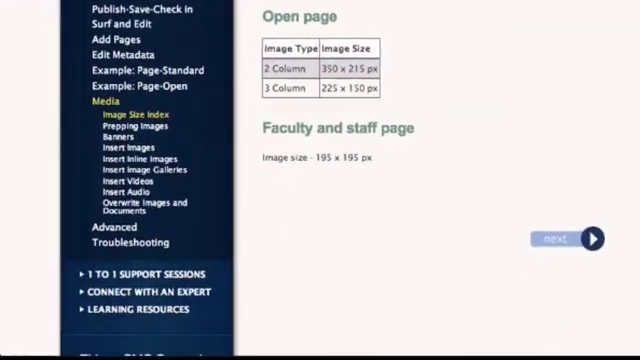
click(120, 228)
text(nau)
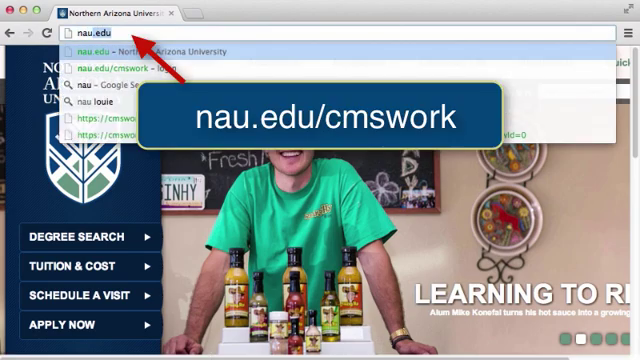
Step: Go to nau.edu/cmswork to reach the CMS400.net login page
text(/cmswork.)
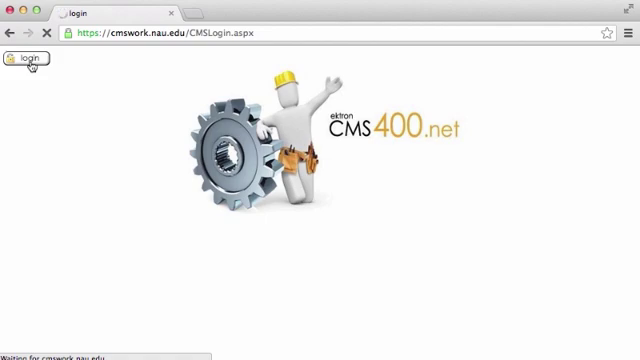
Step: Sign in to the CMS and view the Media folder contents in the Workarea
click(28, 62)
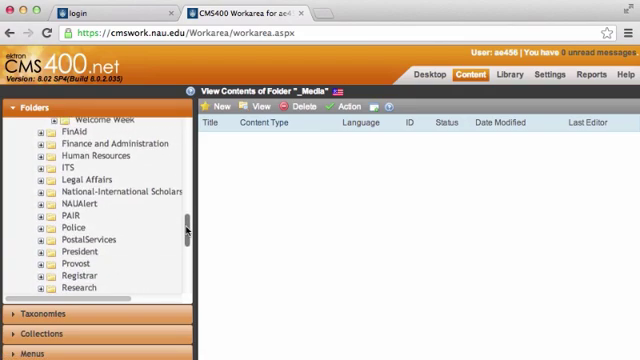
scroll(down, 3)
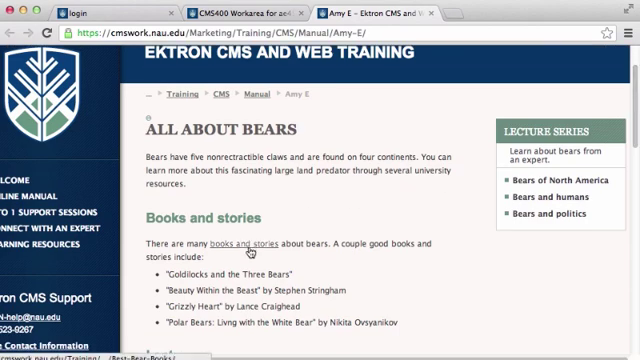
mouse_move(248, 248)
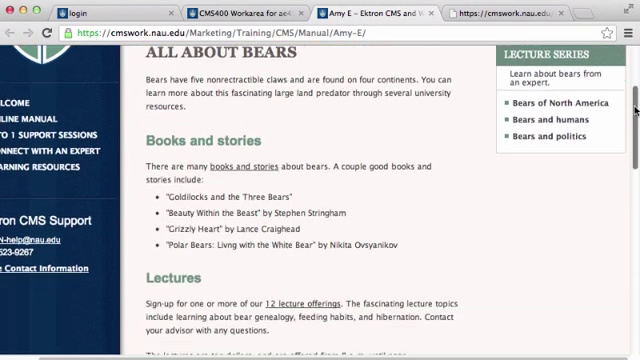
Step: Review the Amy E. example page's Books and stories and Lectures sections
scroll(down, 3)
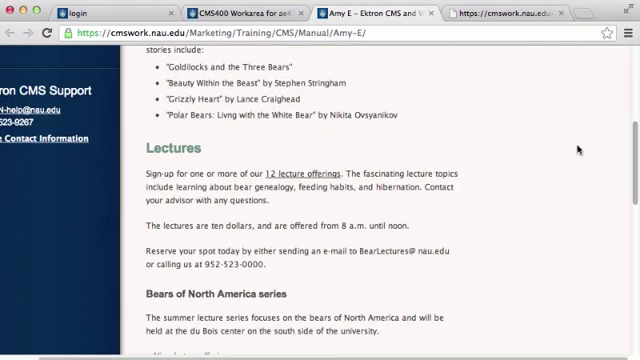
click(324, 174)
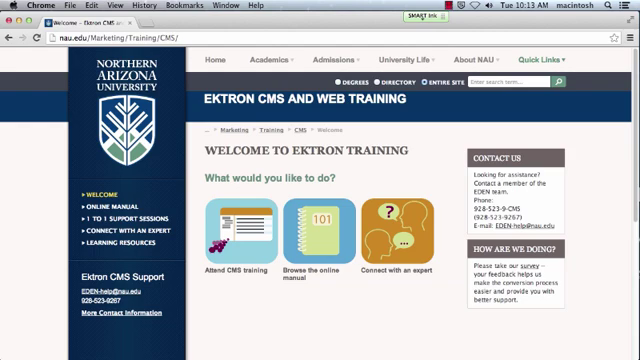
mouse_move(122, 212)
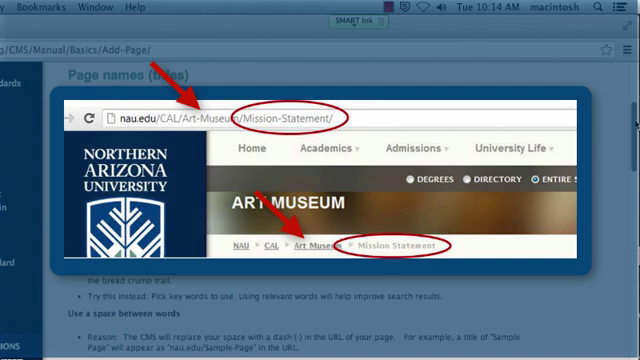
scroll(down, 3)
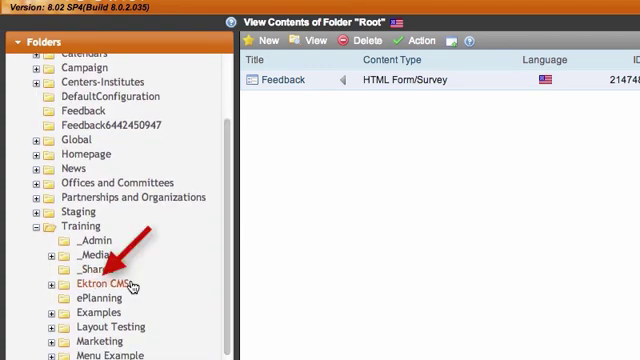
Step: Select the Ektron subfolder under Training in the Folders pane
click(112, 284)
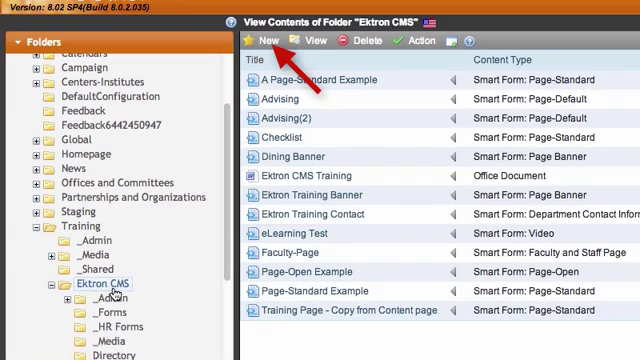
Step: Show the New > Smart Form page types for the Ektron CMS folder
click(264, 40)
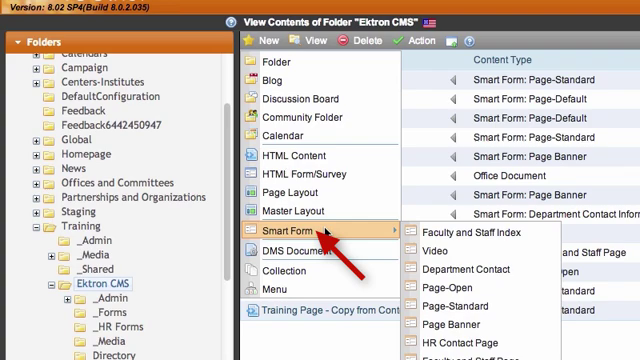
mouse_move(460, 296)
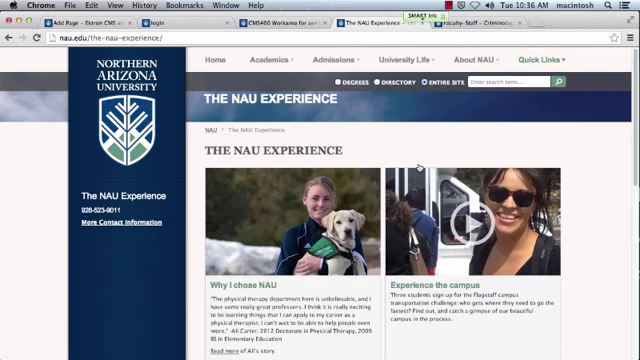
scroll(down, 3)
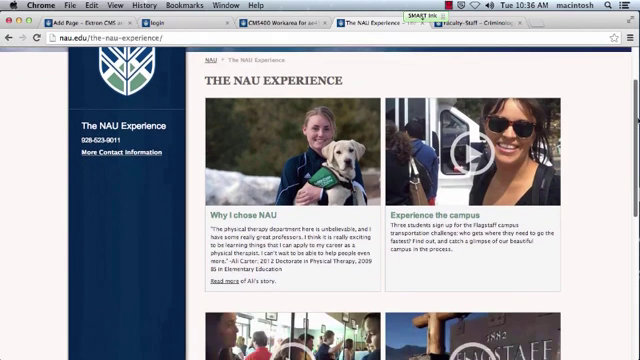
scroll(down, 3)
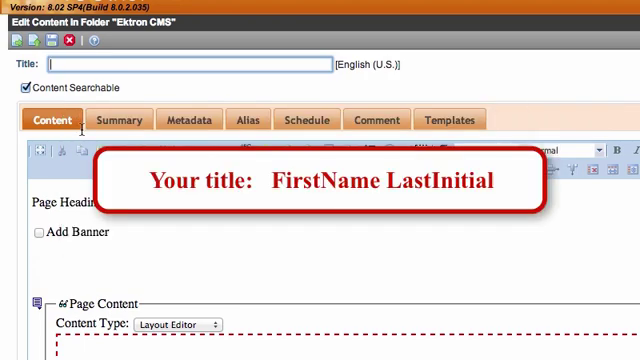
Step: Enter 'Amy' as the start of the new page's Title
text(Amy E)
click(164, 202)
text(All about bears)
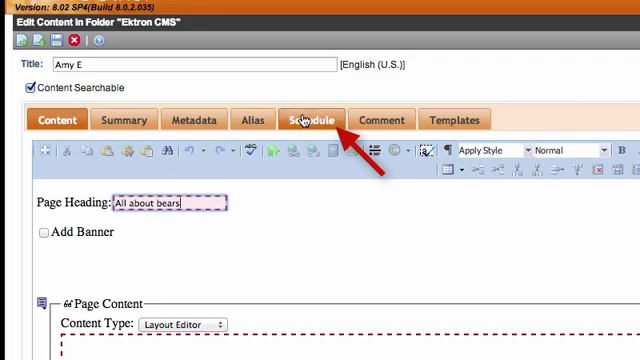
click(312, 120)
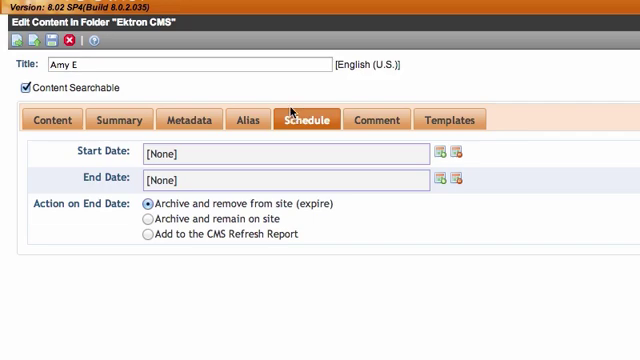
click(52, 120)
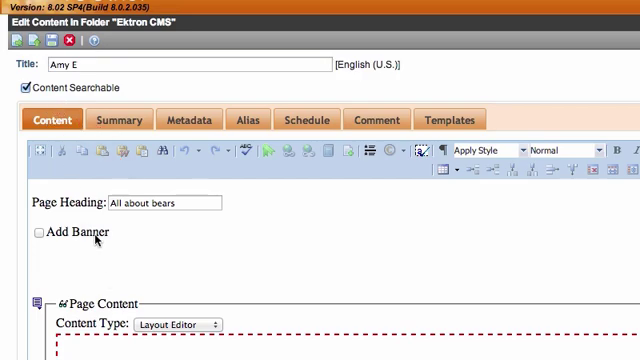
mouse_move(98, 244)
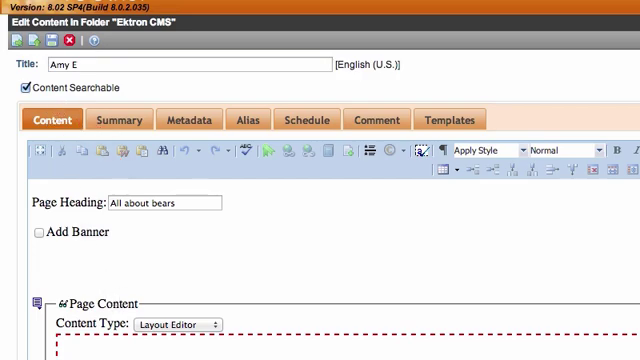
Step: Remove the Next Steps block from the new page's content form
scroll(down, 3)
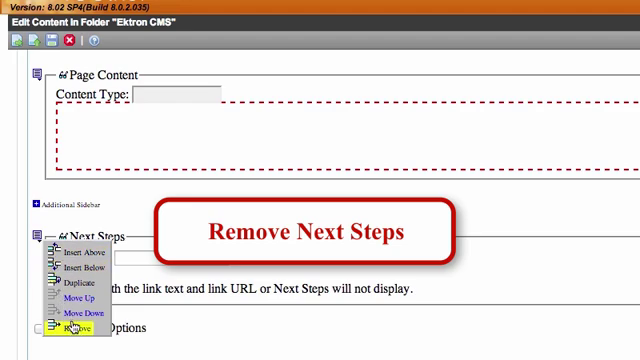
click(72, 328)
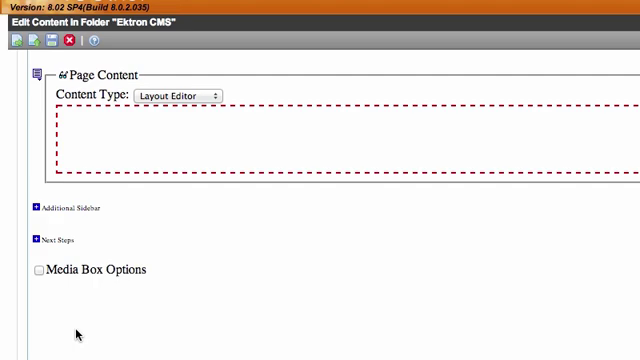
mouse_move(144, 236)
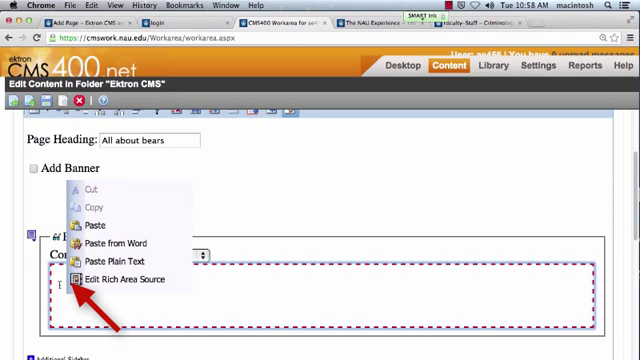
mouse_move(108, 244)
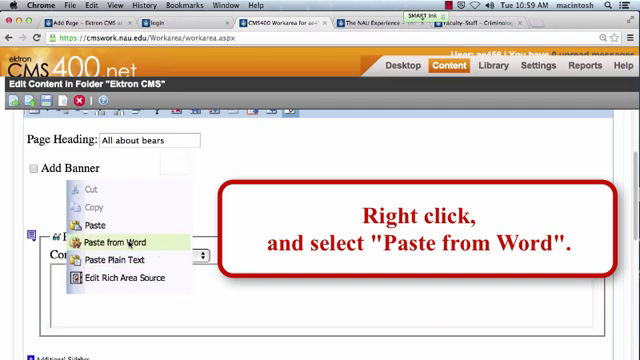
Step: Bring up the Paste from Word dialog in the Page Content area
click(100, 242)
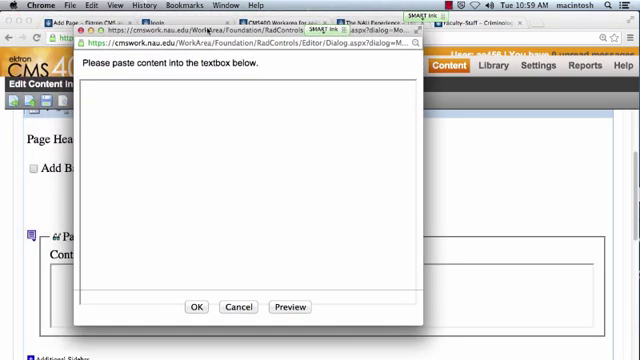
Step: Paste the 'All About Bears' Word text into the empty paste box
click(90, 100)
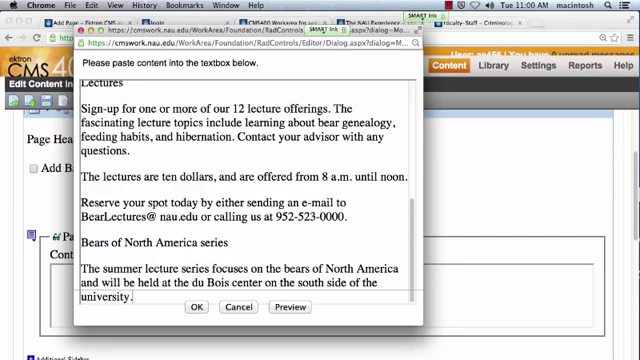
mouse_move(252, 228)
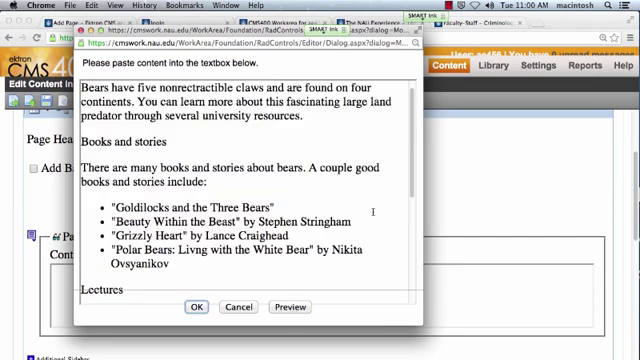
scroll(down, 3)
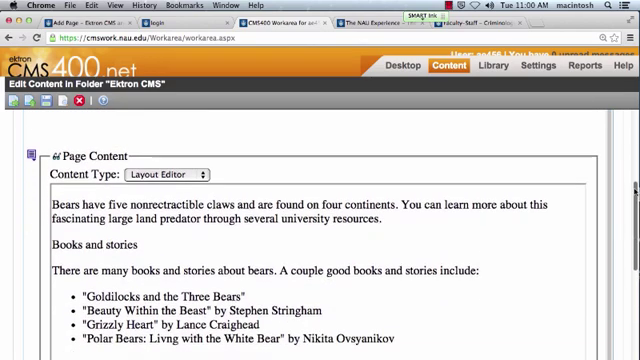
Step: Insert the pasted bears text into the Page Content area
scroll(down, 3)
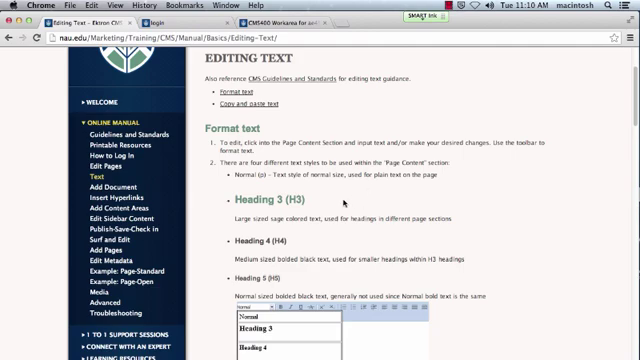
mouse_move(340, 200)
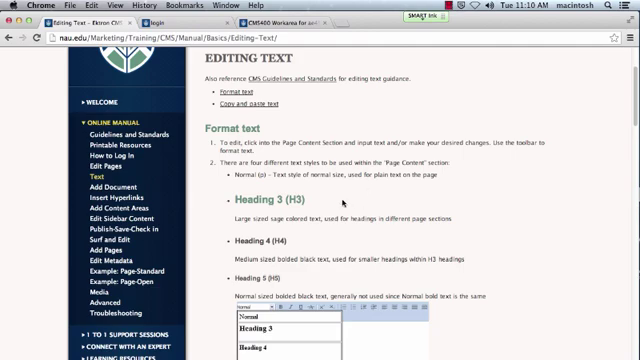
mouse_move(316, 250)
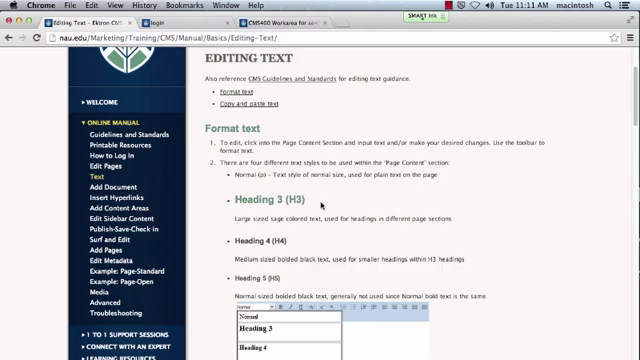
mouse_move(322, 216)
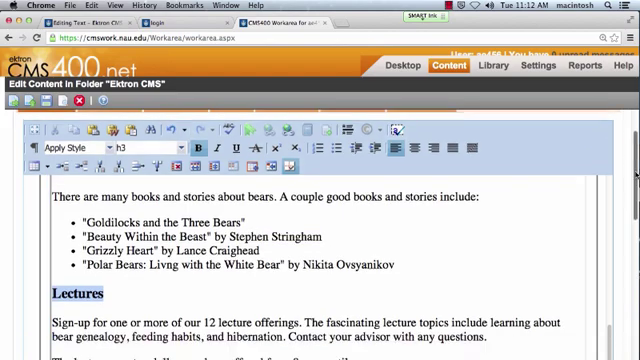
Step: Select the Lectures section title and style it as an h3 heading
scroll(down, 3)
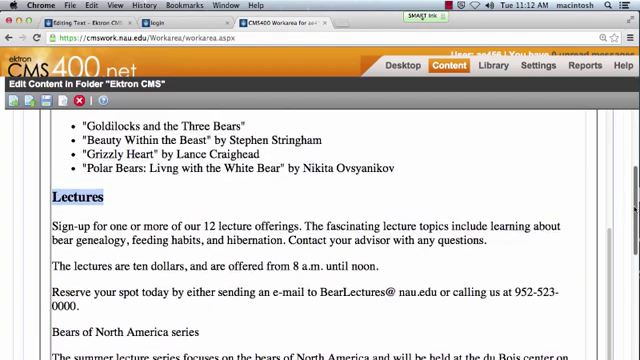
double_click(104, 332)
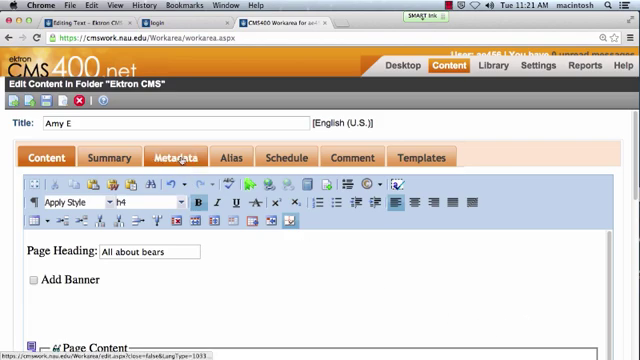
Step: Show the bears page's Metadata settings and start a new tag in the Tags section
click(184, 158)
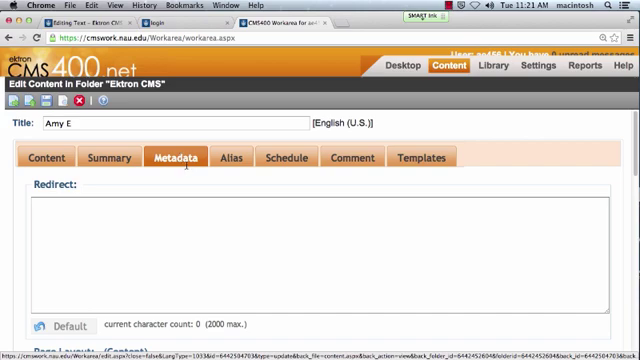
scroll(down, 3)
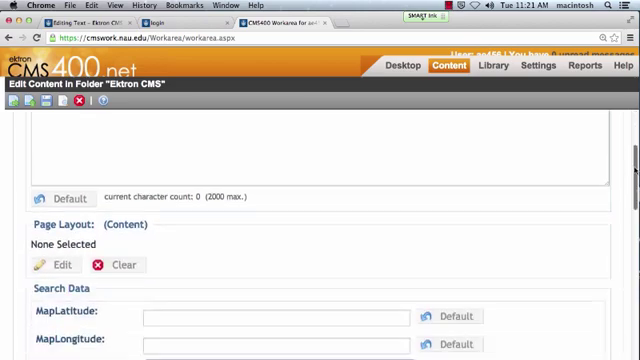
scroll(down, 3)
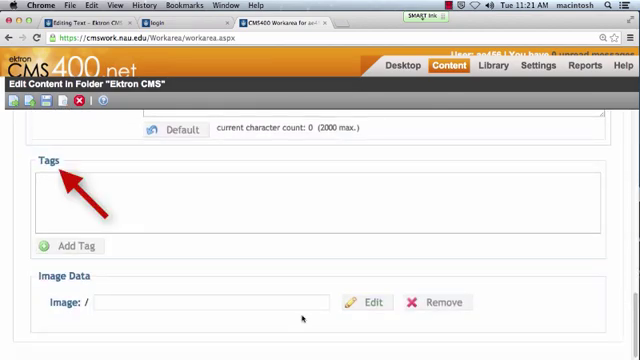
click(58, 246)
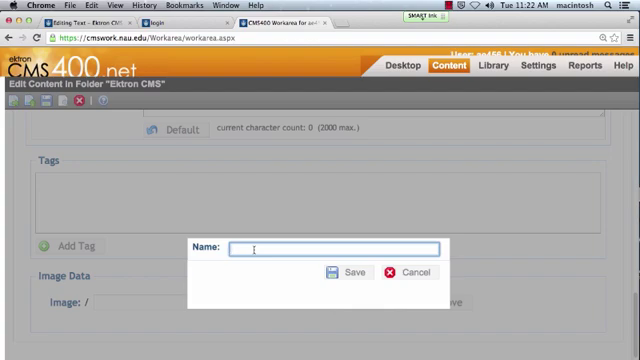
Step: Save the tags 'bear' and 'bears', then begin a third tag
text(bear)
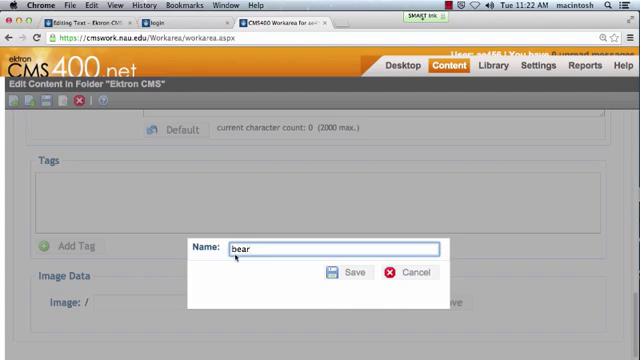
click(340, 272)
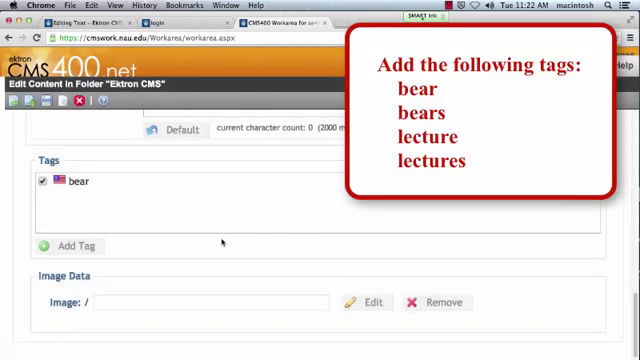
click(72, 246)
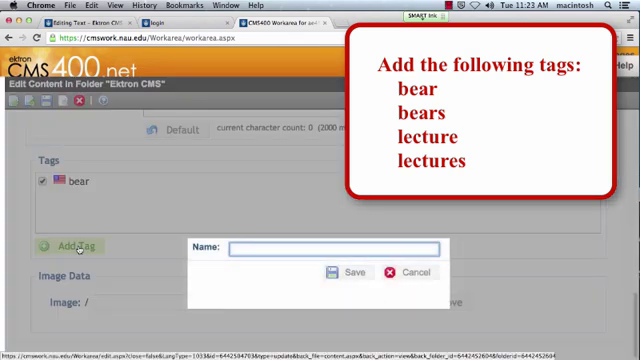
text(bears)
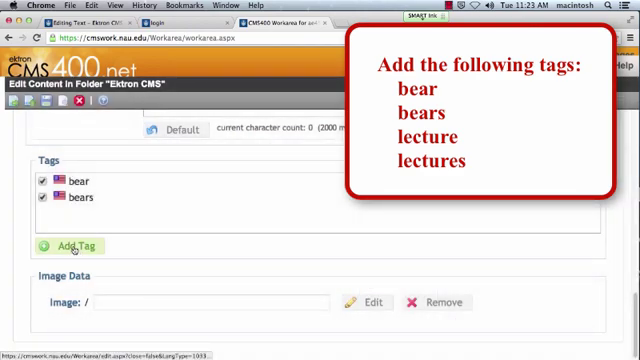
click(66, 246)
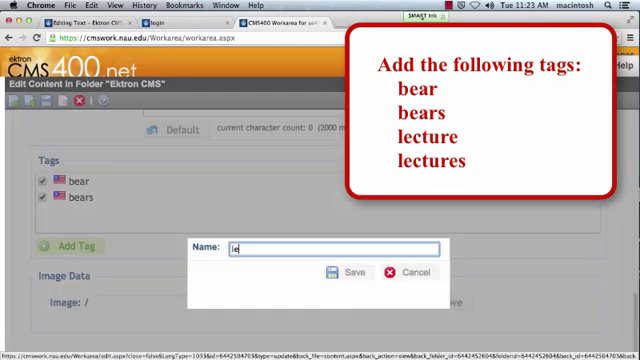